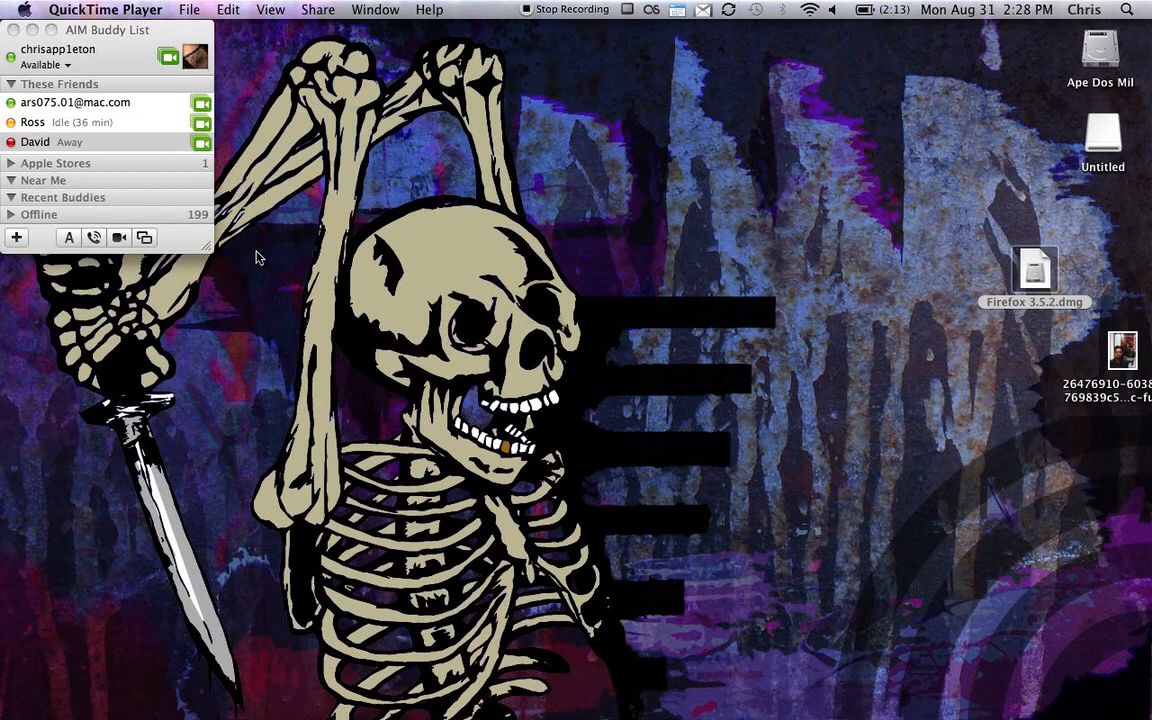
pyautogui.moveTo(600, 250)
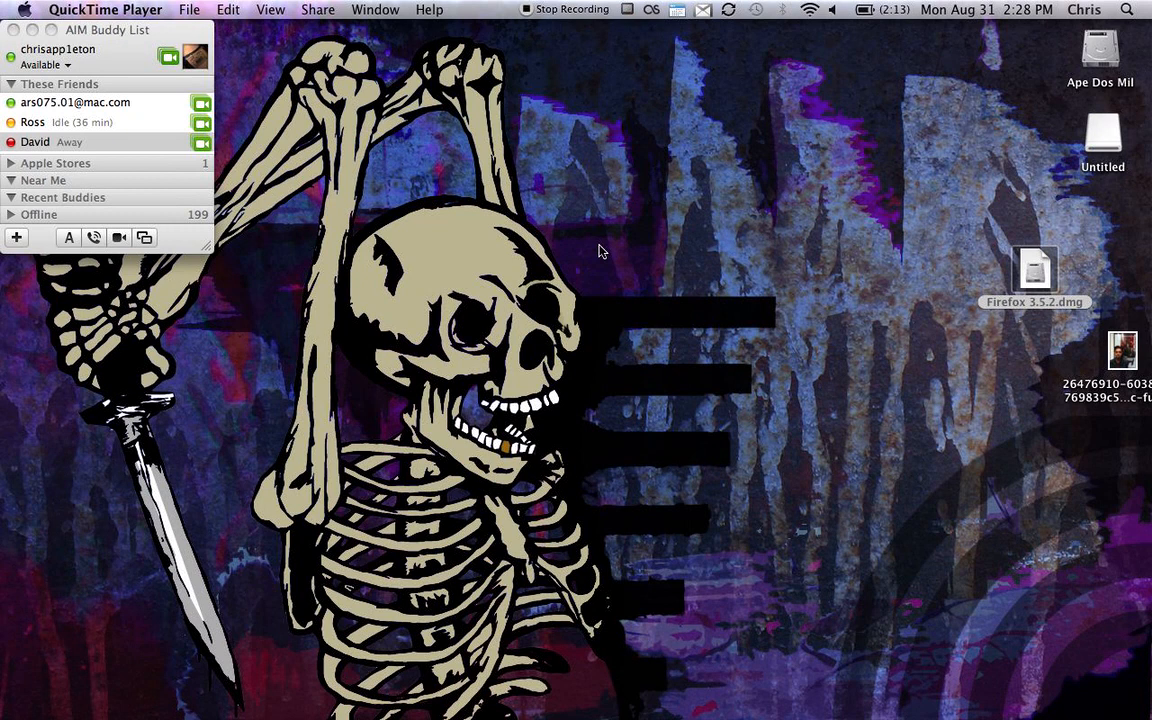
pyautogui.moveTo(1112, 144)
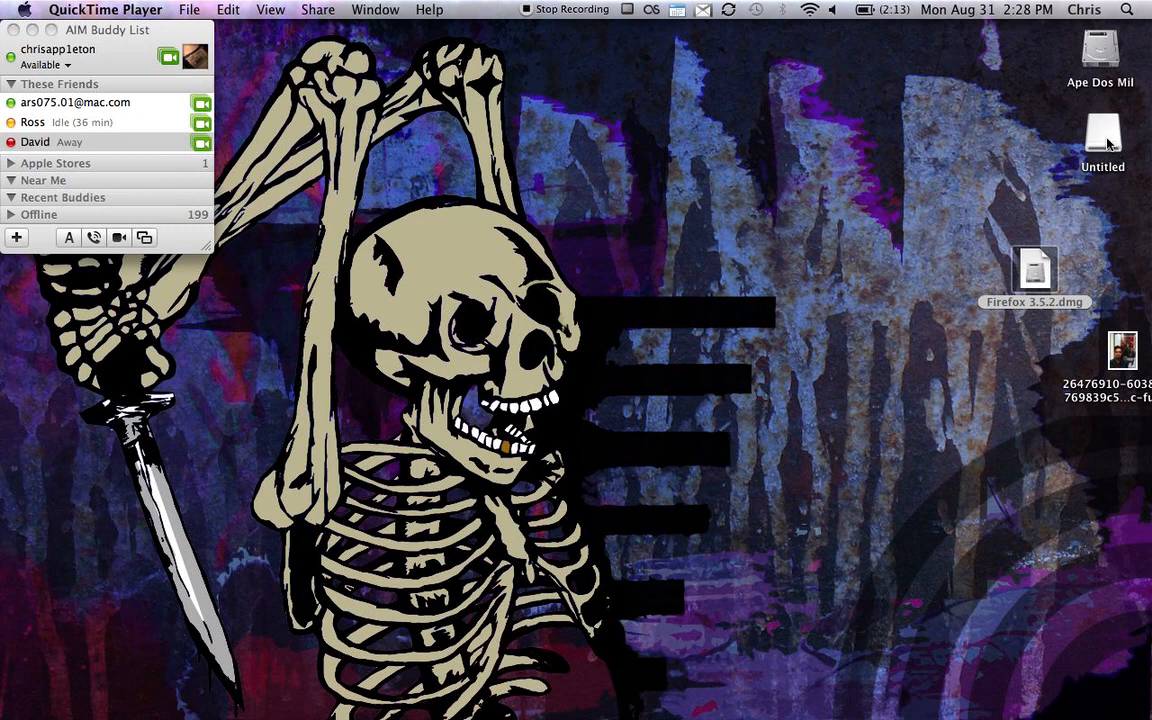
# Search Spotlight for "disk uti" and launch Disk Utility.
pyautogui.click(1128, 8)
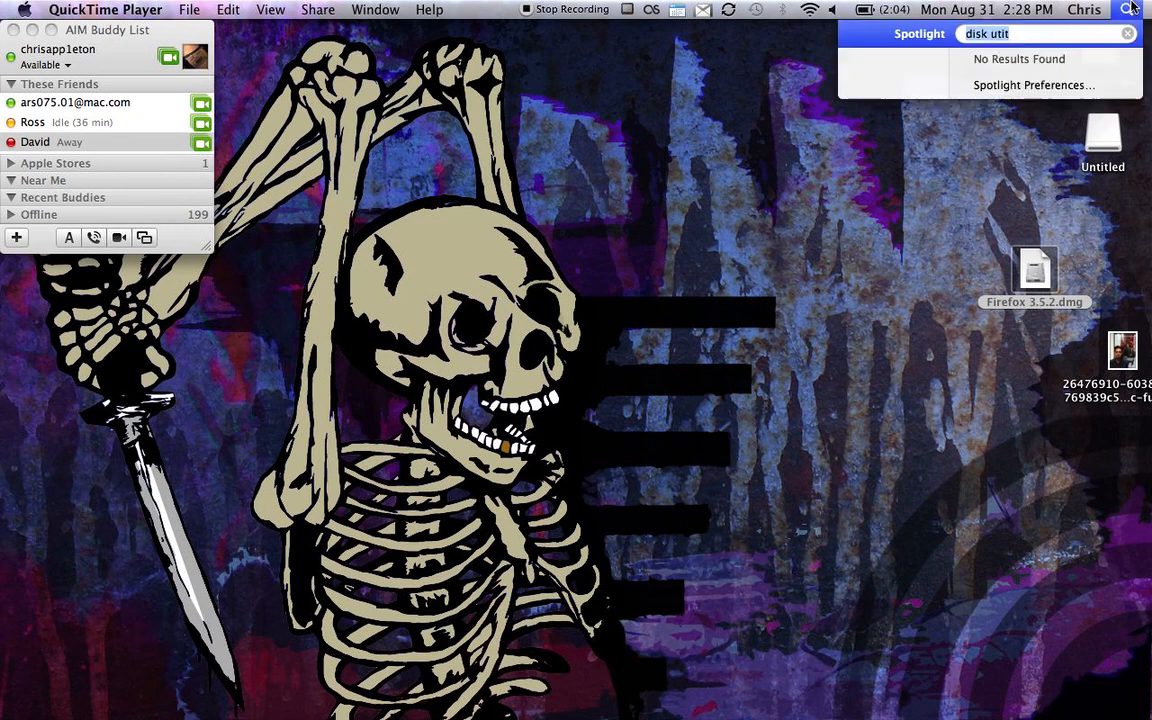
pyautogui.write('dis')
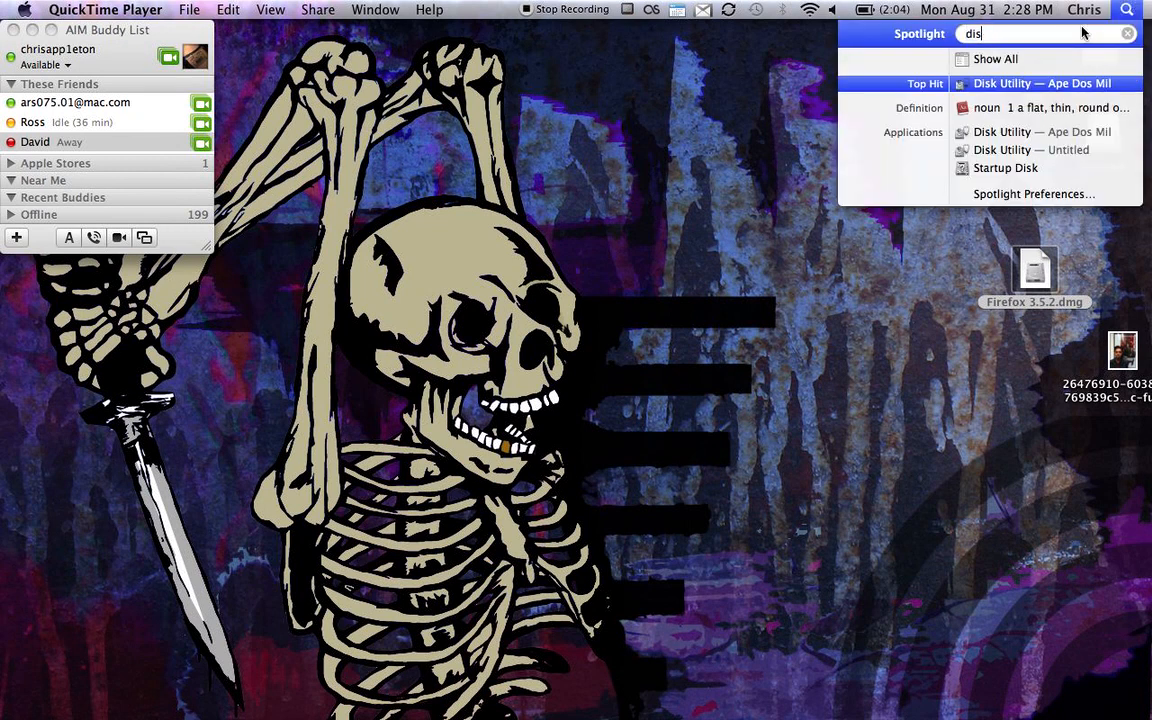
pyautogui.write('k')
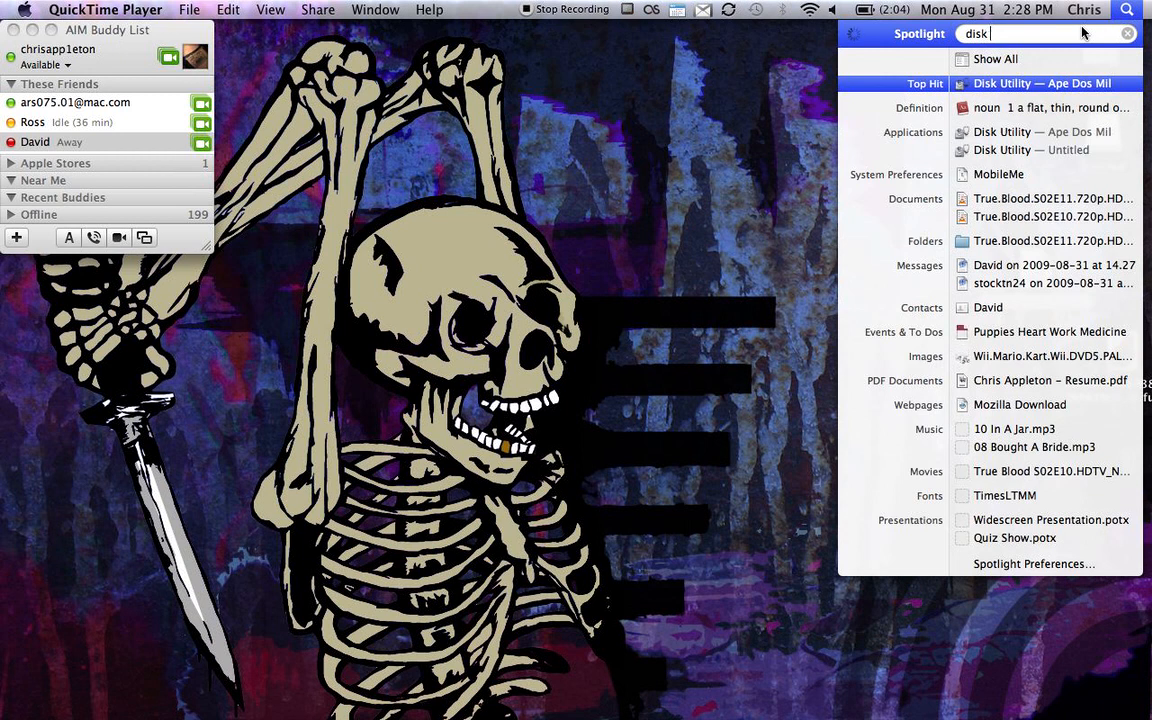
pyautogui.write('uti')
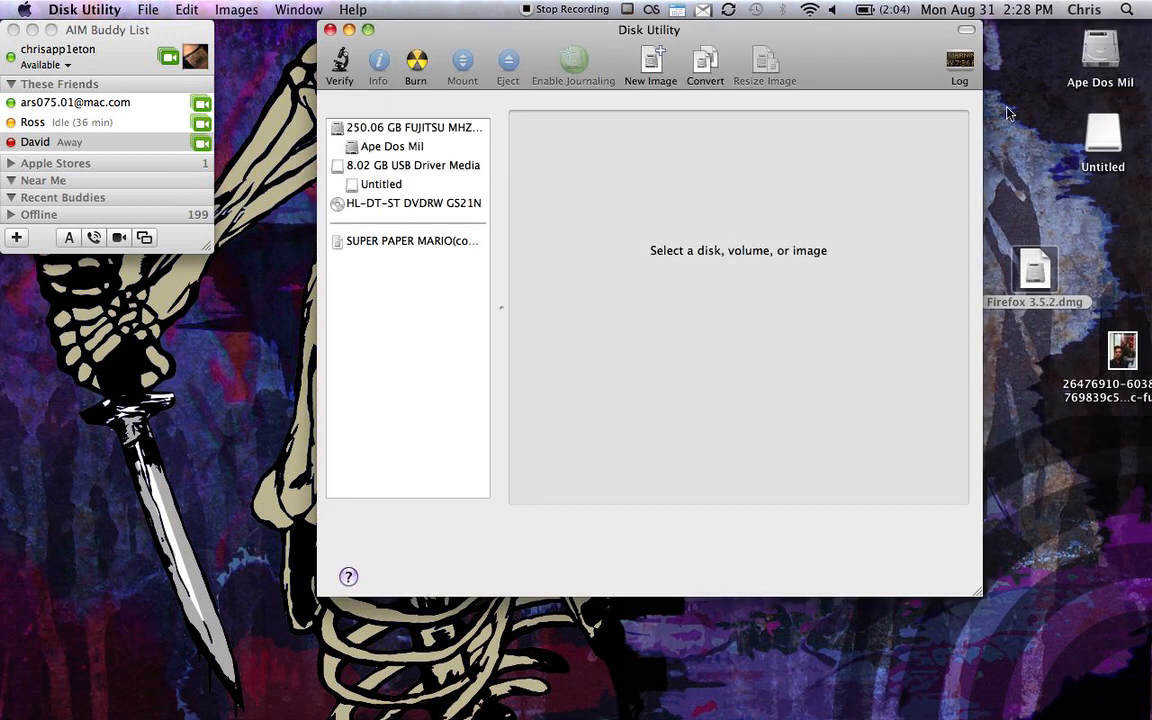
# Select the 8.02 GB USB Driver Media device to show its First Aid details.
pyautogui.click(410, 164)
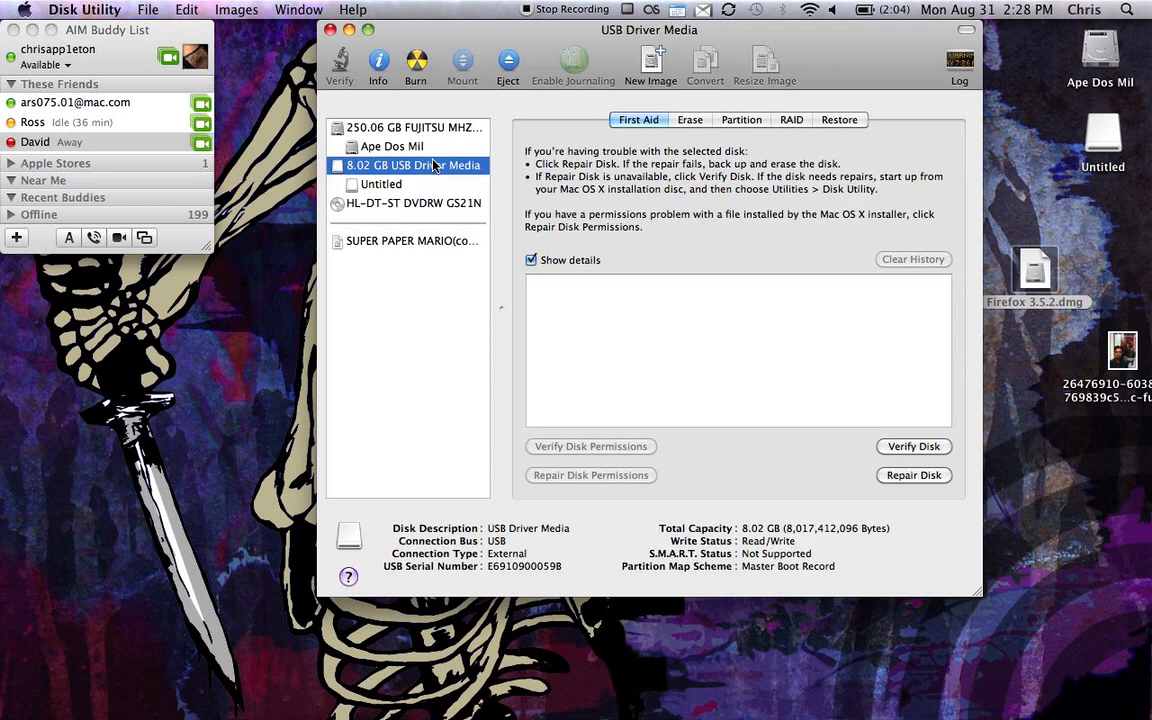
pyautogui.moveTo(384, 188)
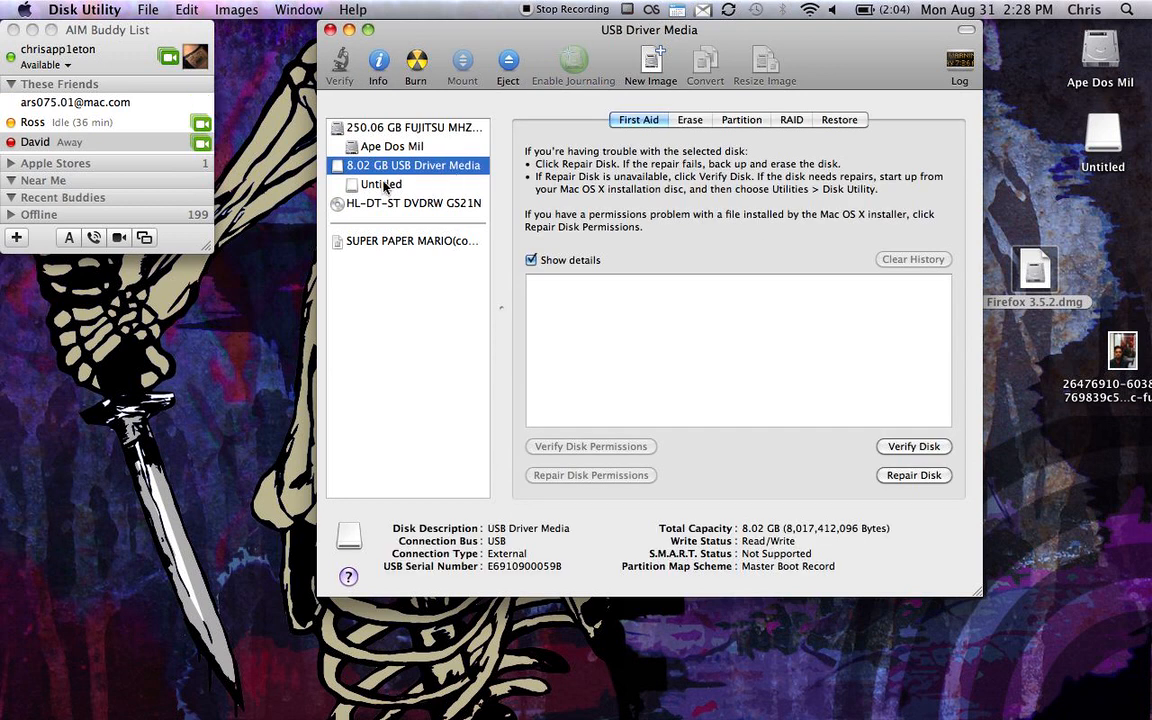
pyautogui.click(382, 184)
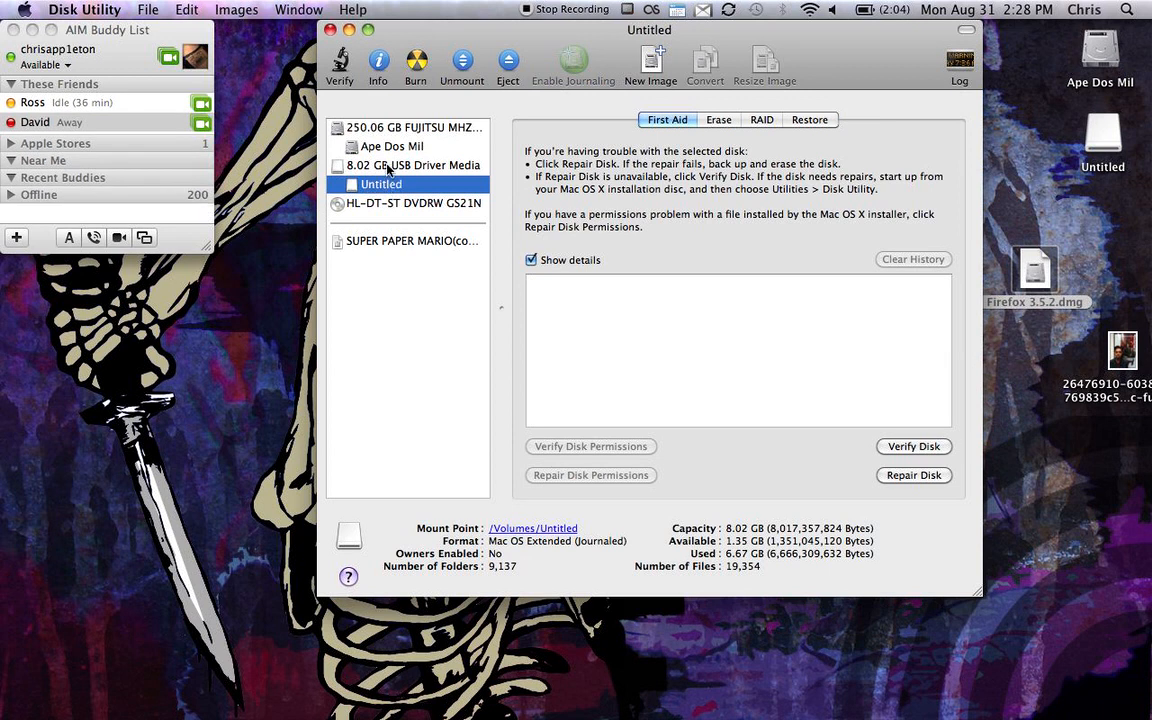
pyautogui.click(412, 164)
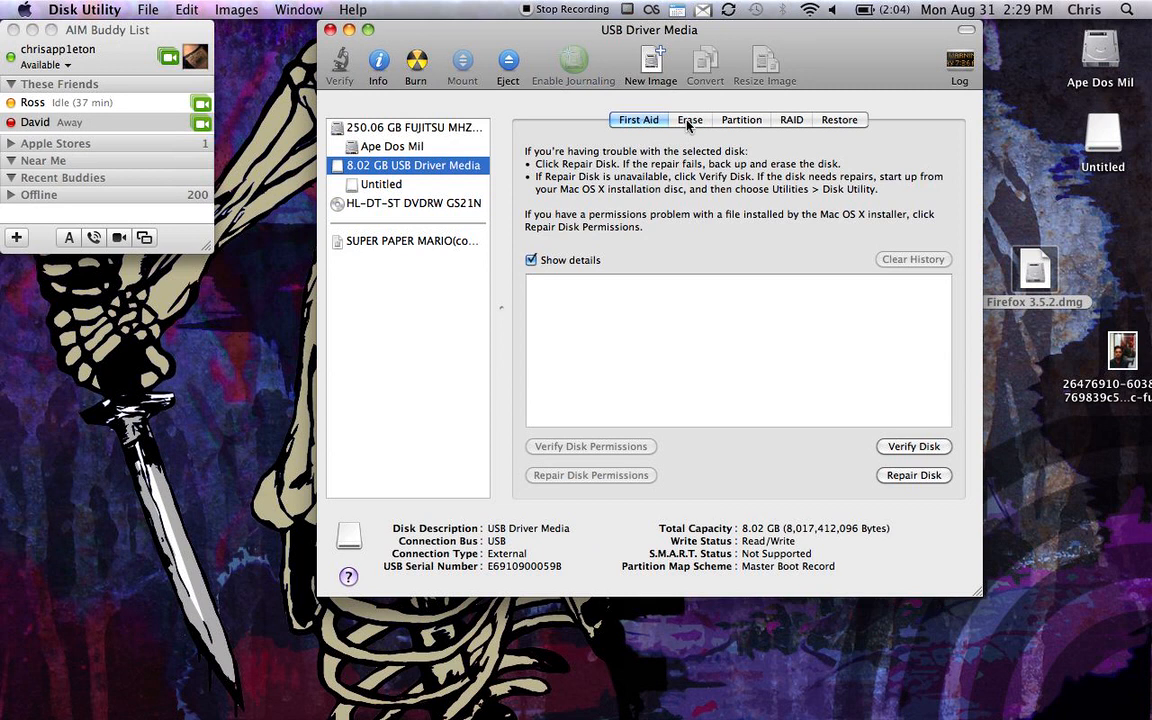
# Attempt to erase the USB drive as Mac OS Extended (Journaled) and dismiss the 'Could not unmount disk' failure.
pyautogui.click(688, 120)
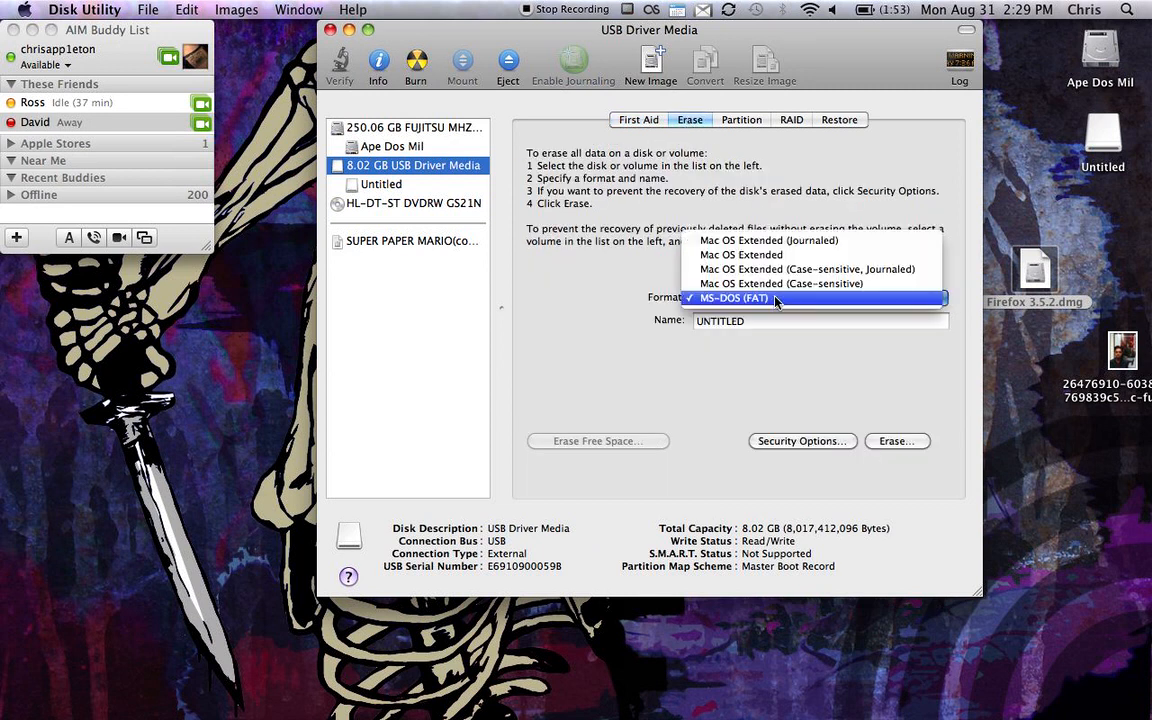
pyautogui.moveTo(768, 240)
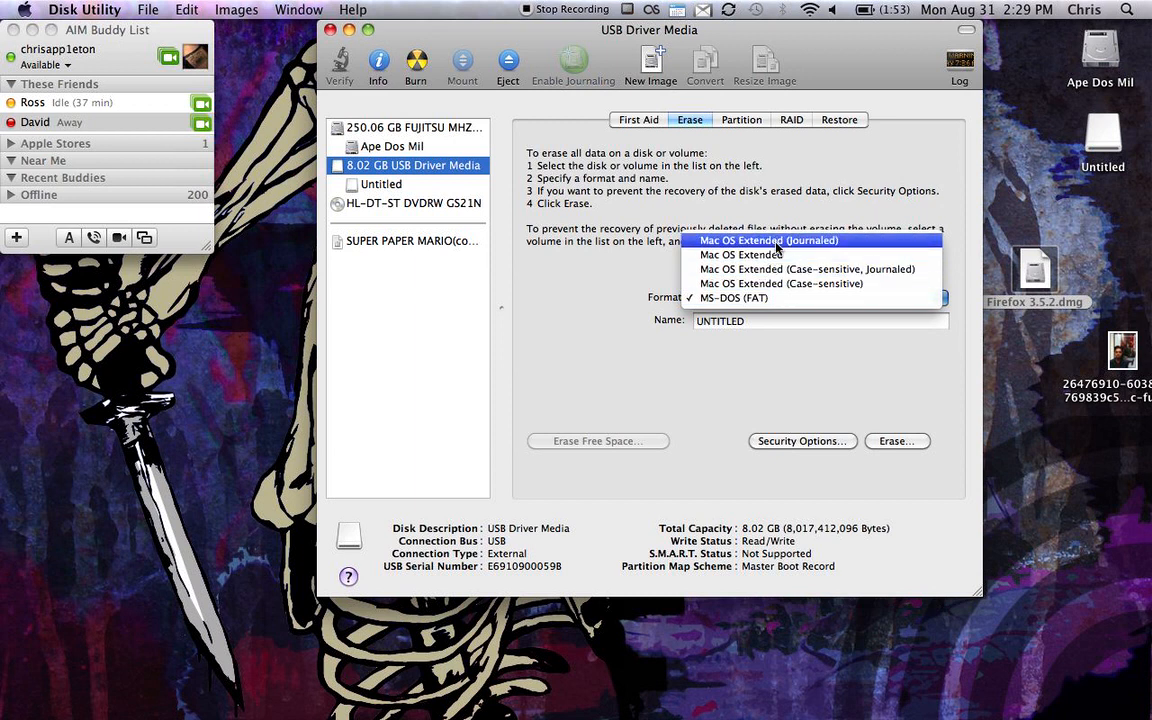
pyautogui.moveTo(882, 242)
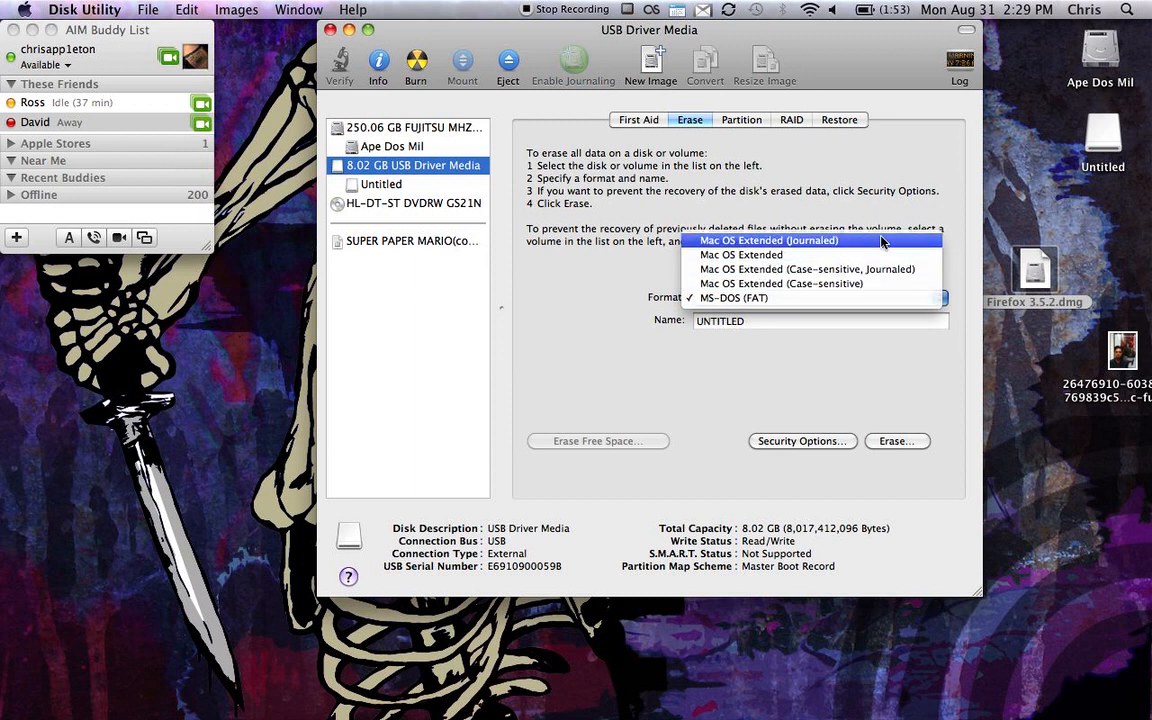
pyautogui.click(768, 240)
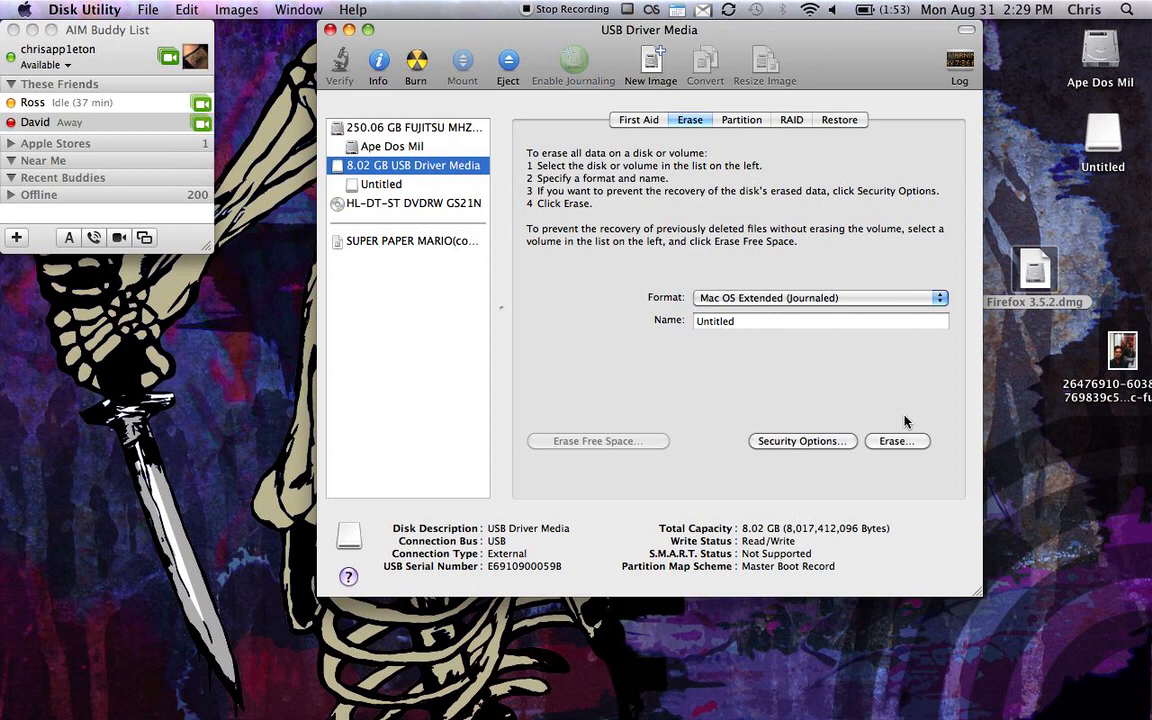
pyautogui.click(896, 442)
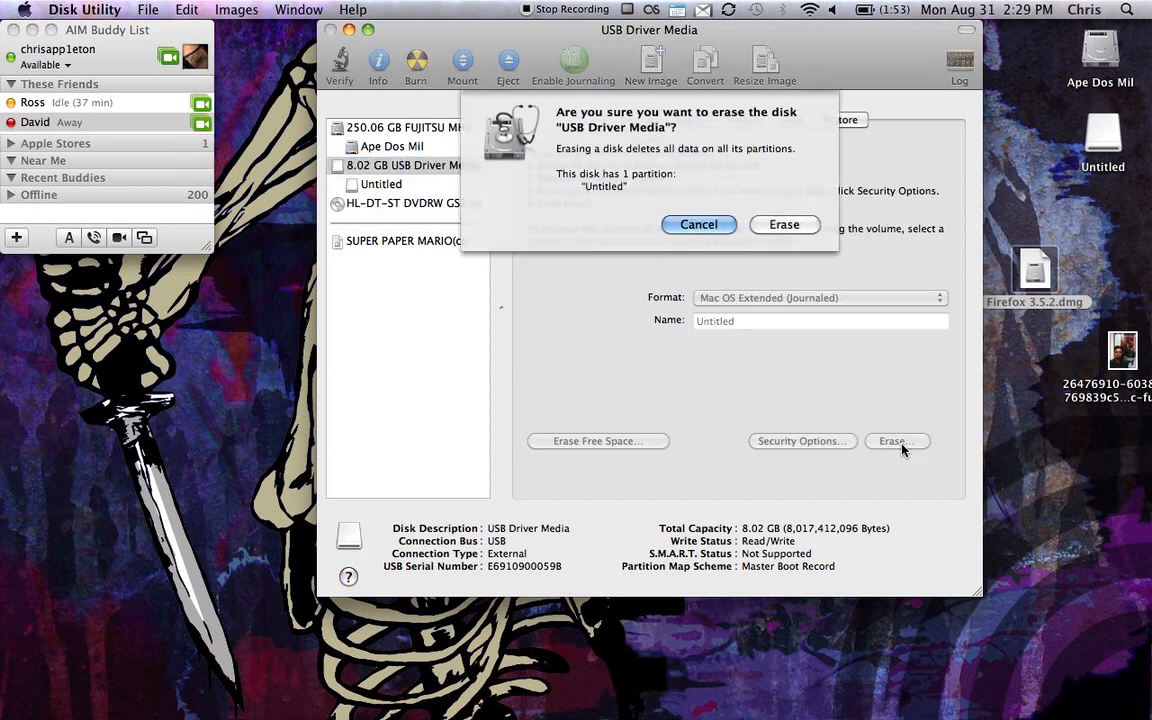
pyautogui.click(784, 224)
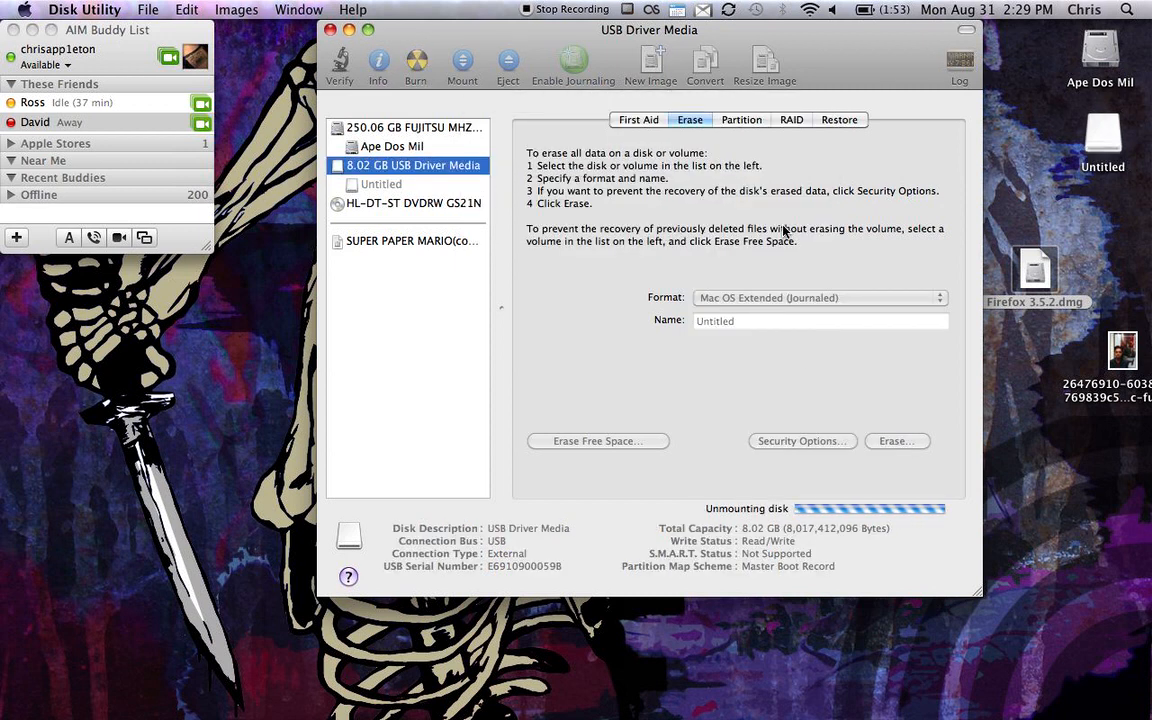
pyautogui.moveTo(718, 472)
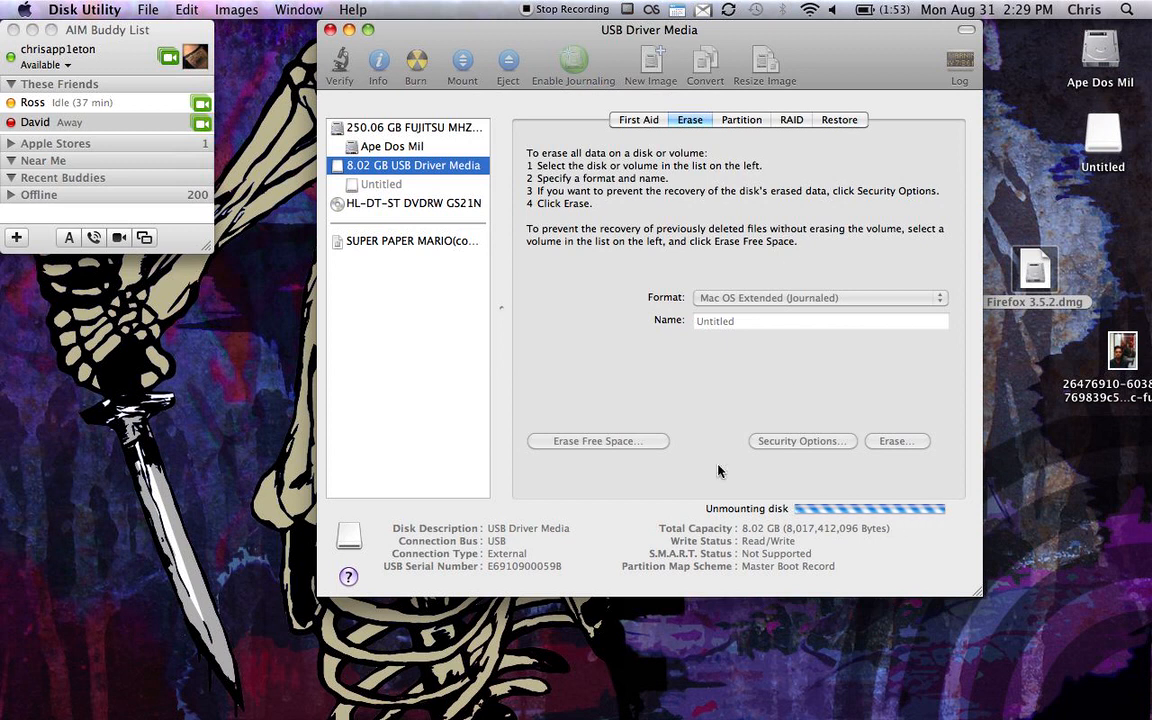
pyautogui.click(896, 442)
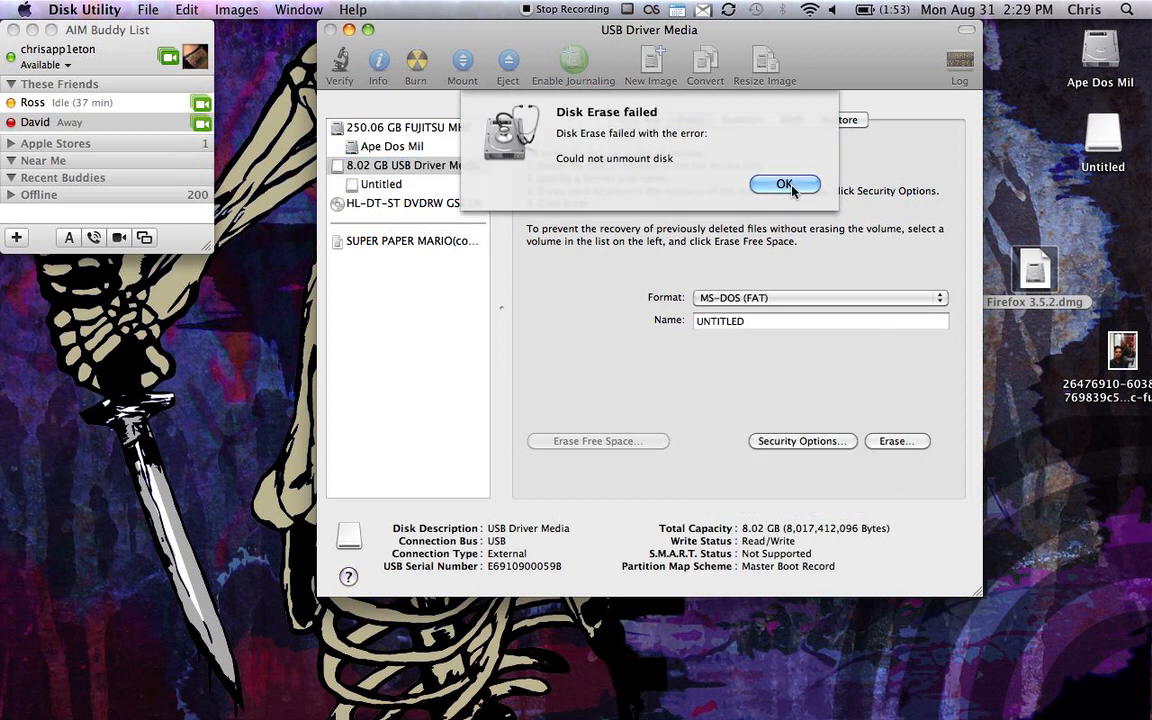
pyautogui.click(784, 184)
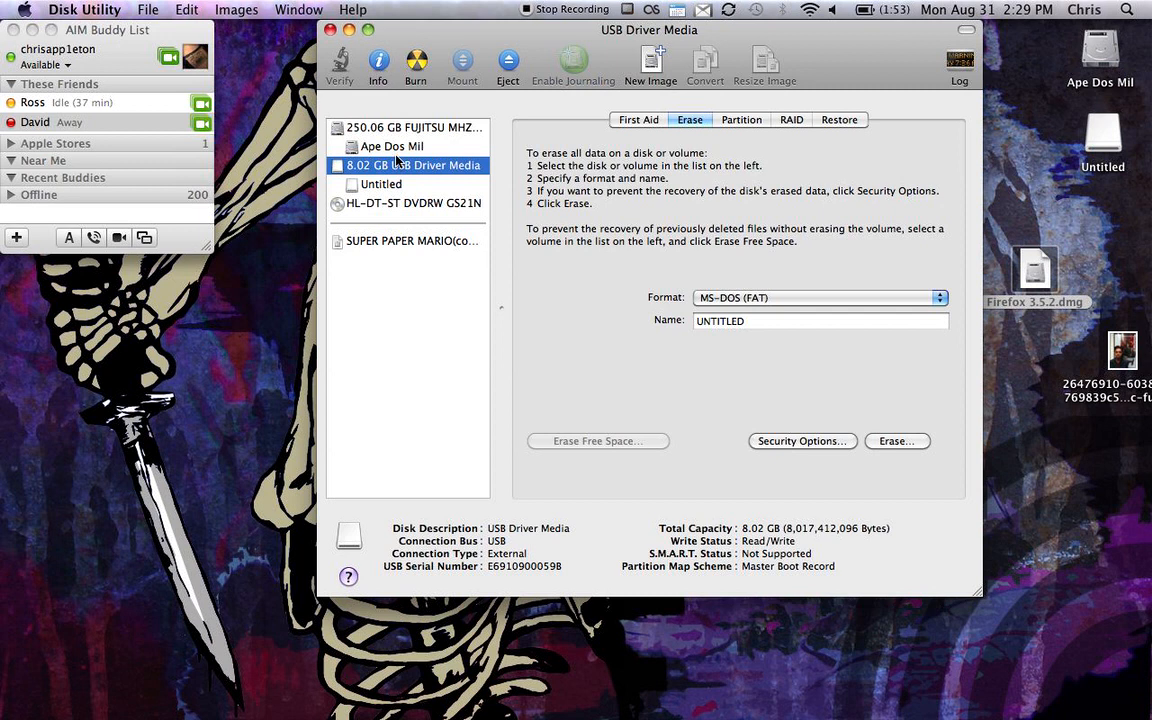
# Show the Partition layout of the 8.02 GB USB drive with its single Untitled volume.
pyautogui.click(380, 184)
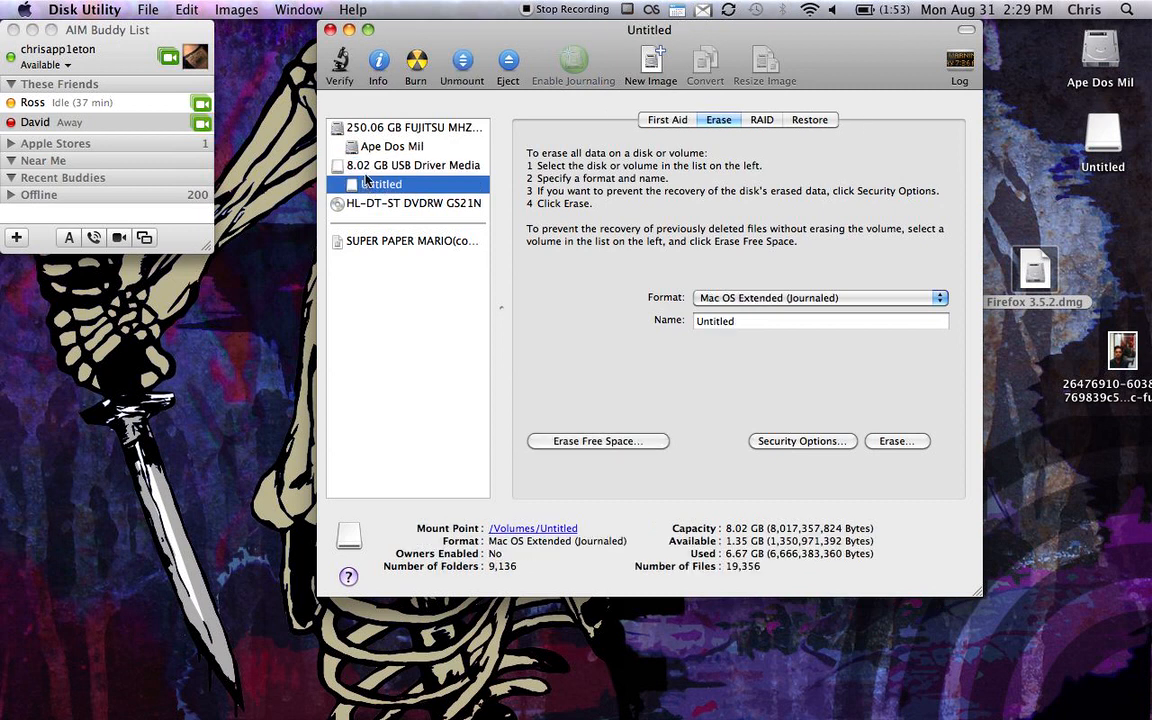
pyautogui.click(412, 164)
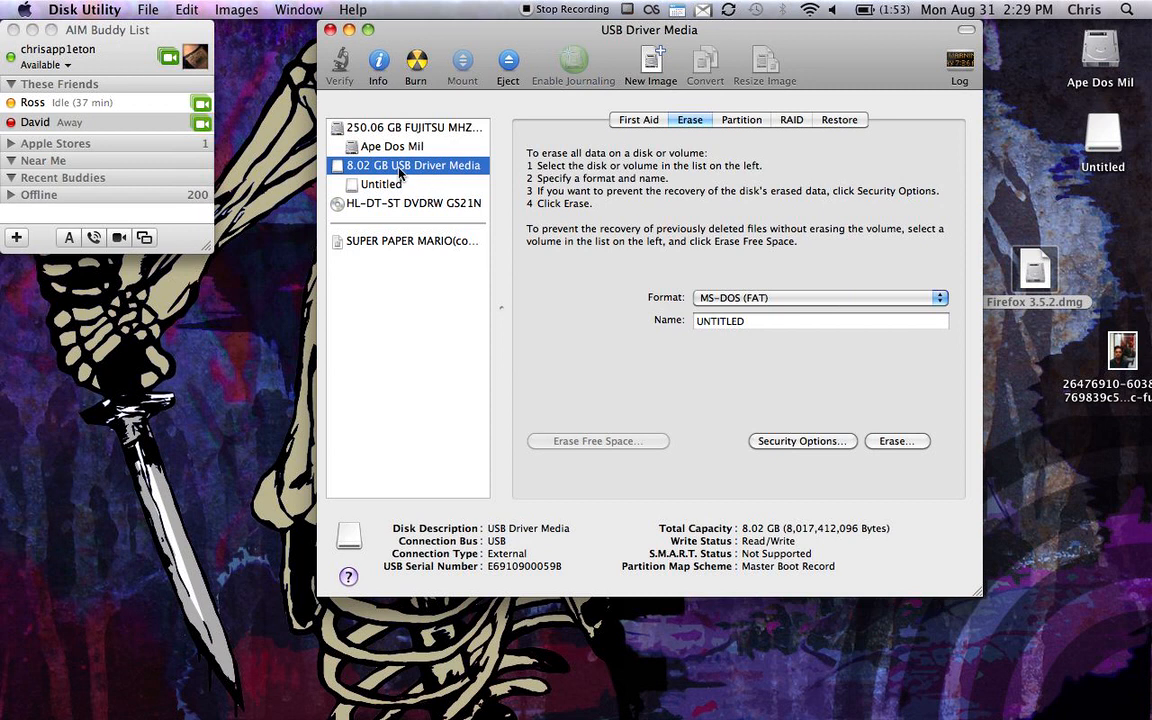
pyautogui.moveTo(754, 136)
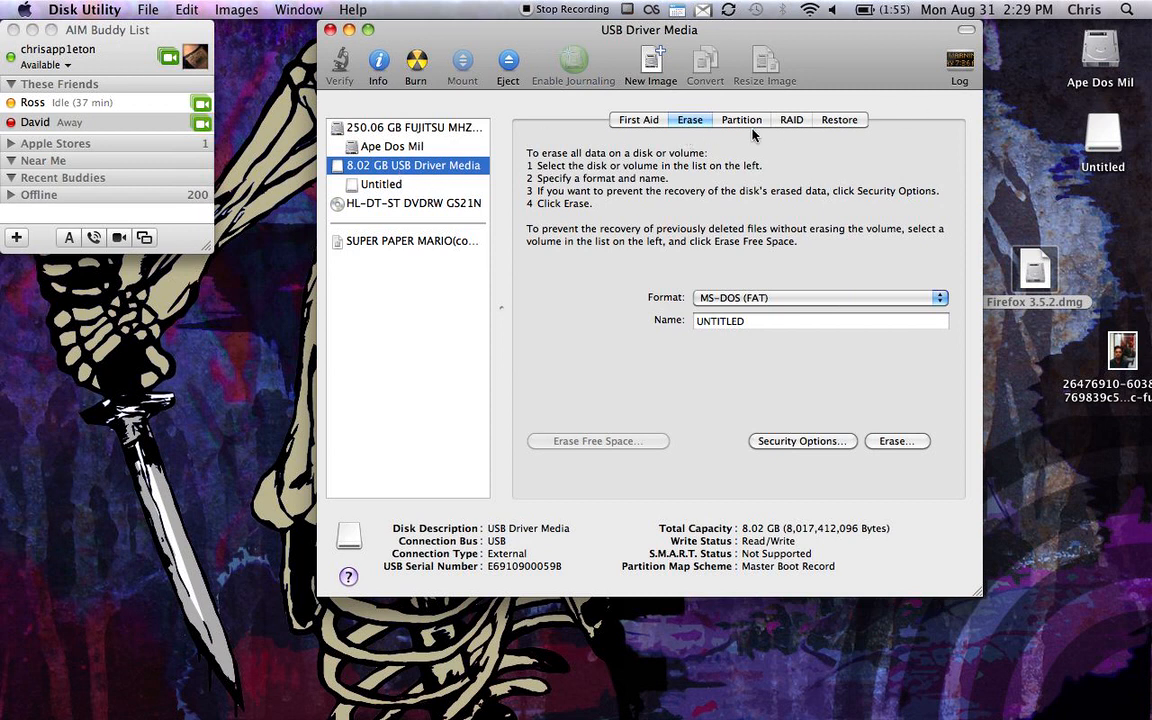
pyautogui.click(740, 120)
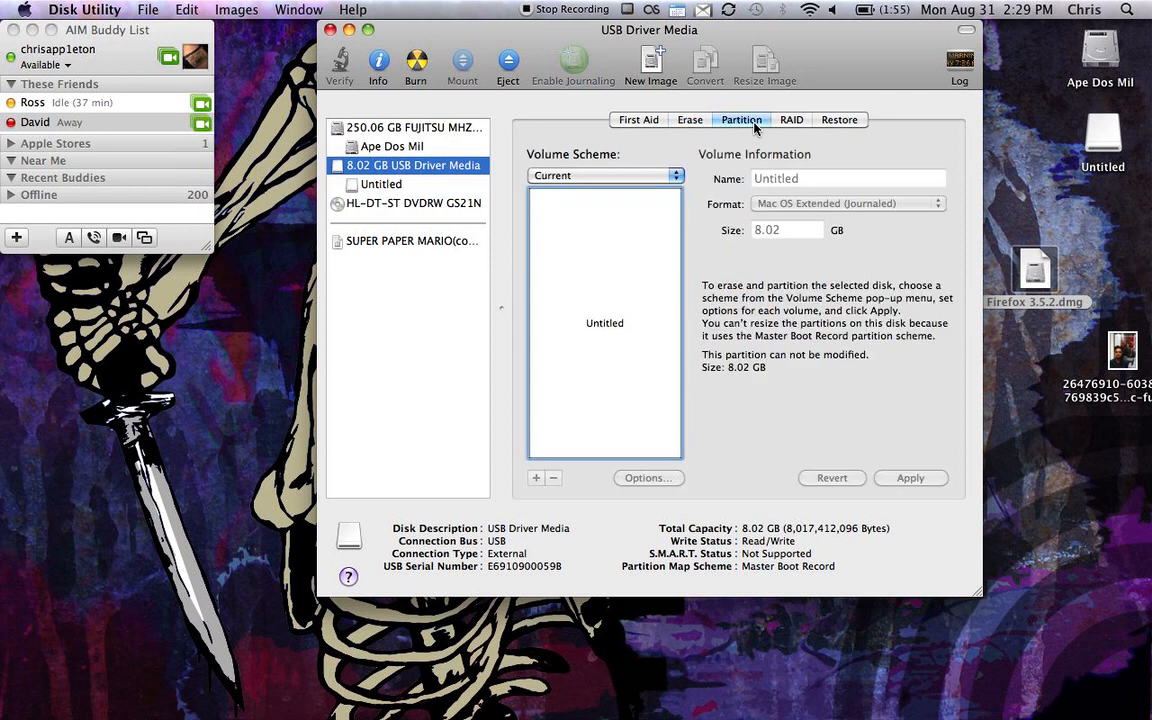
# Switch to the Restore settings for the USB drive, source and destination empty.
pyautogui.click(840, 120)
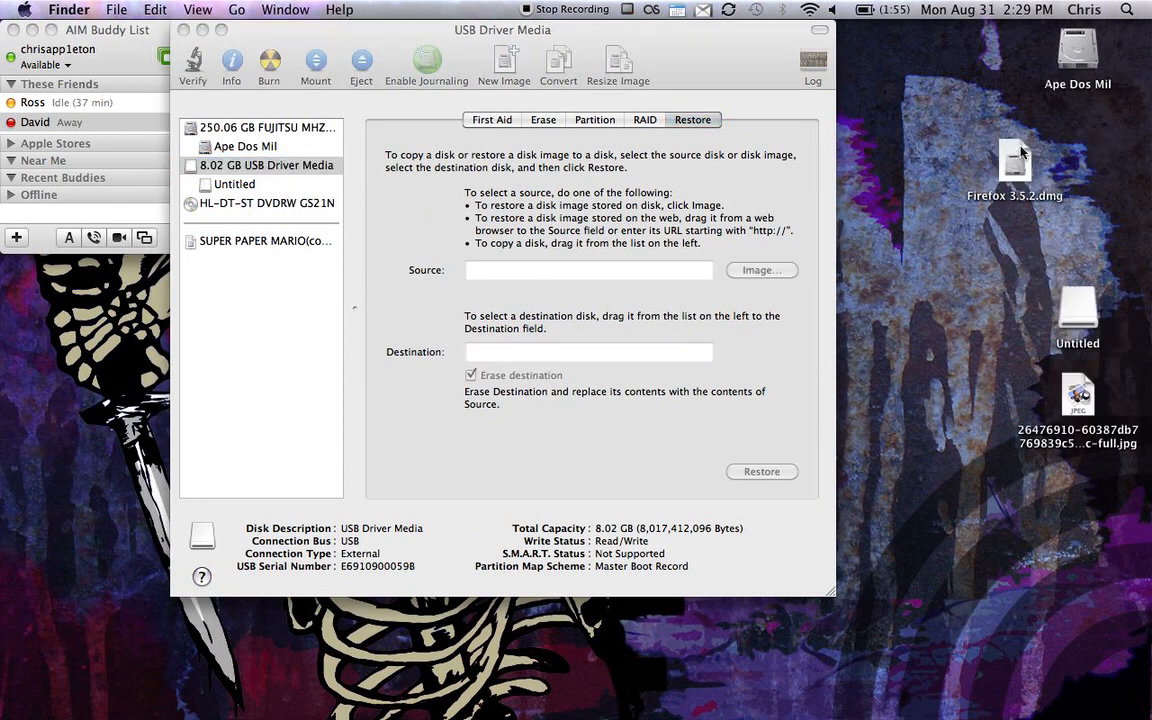
# Make Firefox 3.5.2.dmg from the desktop the restore source.
pyautogui.click(1016, 164)
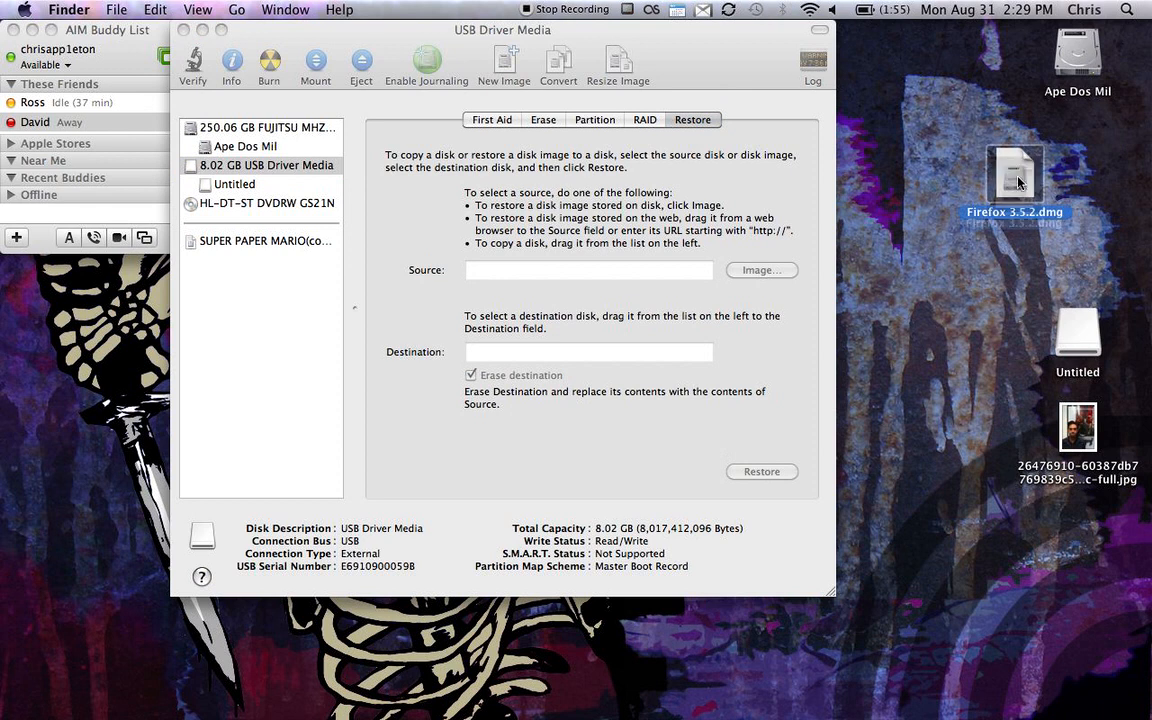
pyautogui.moveTo(1016, 176); pyautogui.dragTo(530, 276)
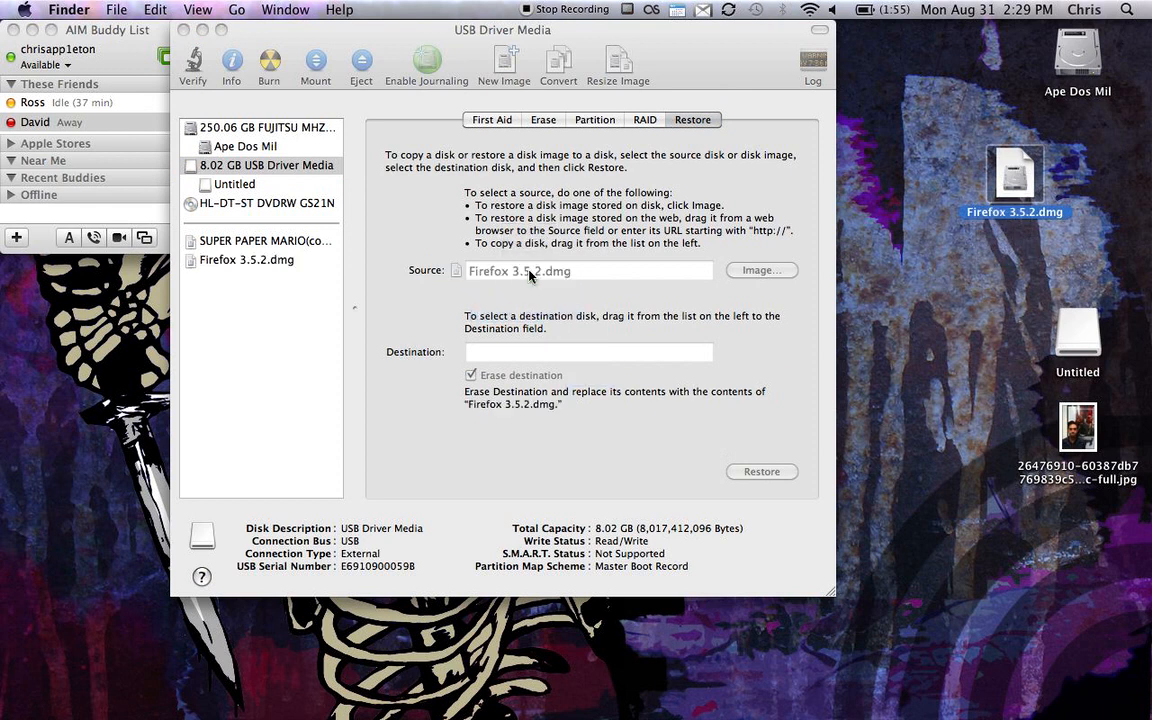
pyautogui.moveTo(390, 304)
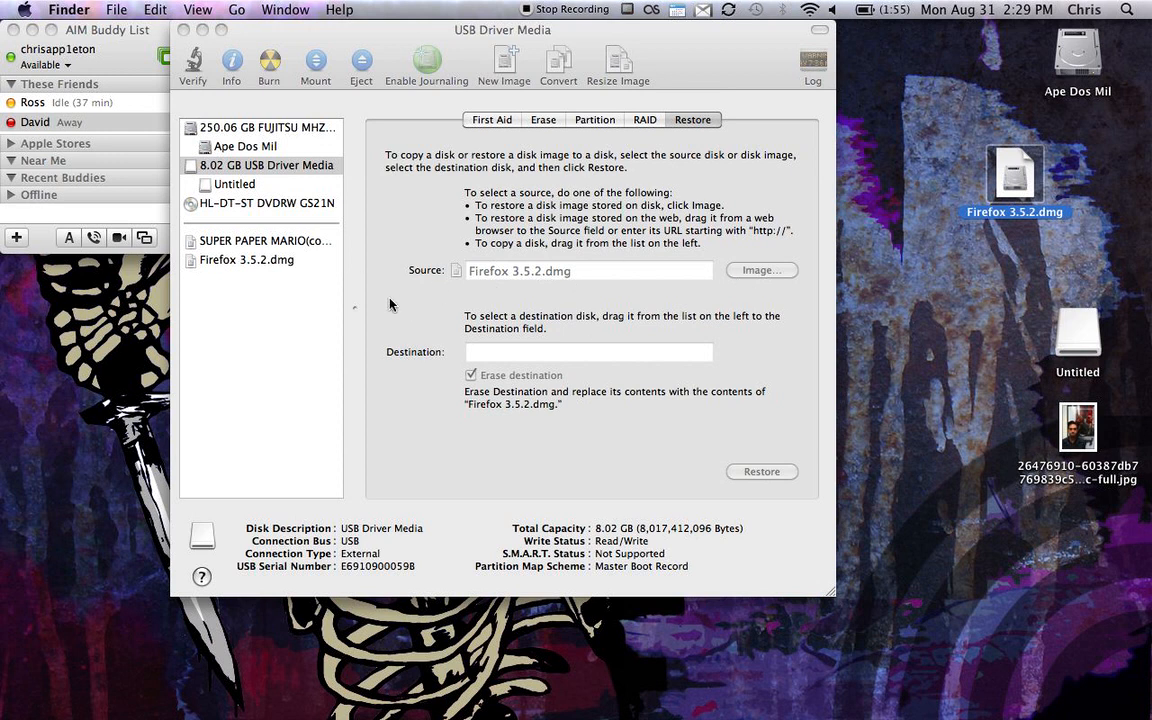
pyautogui.moveTo(600, 308)
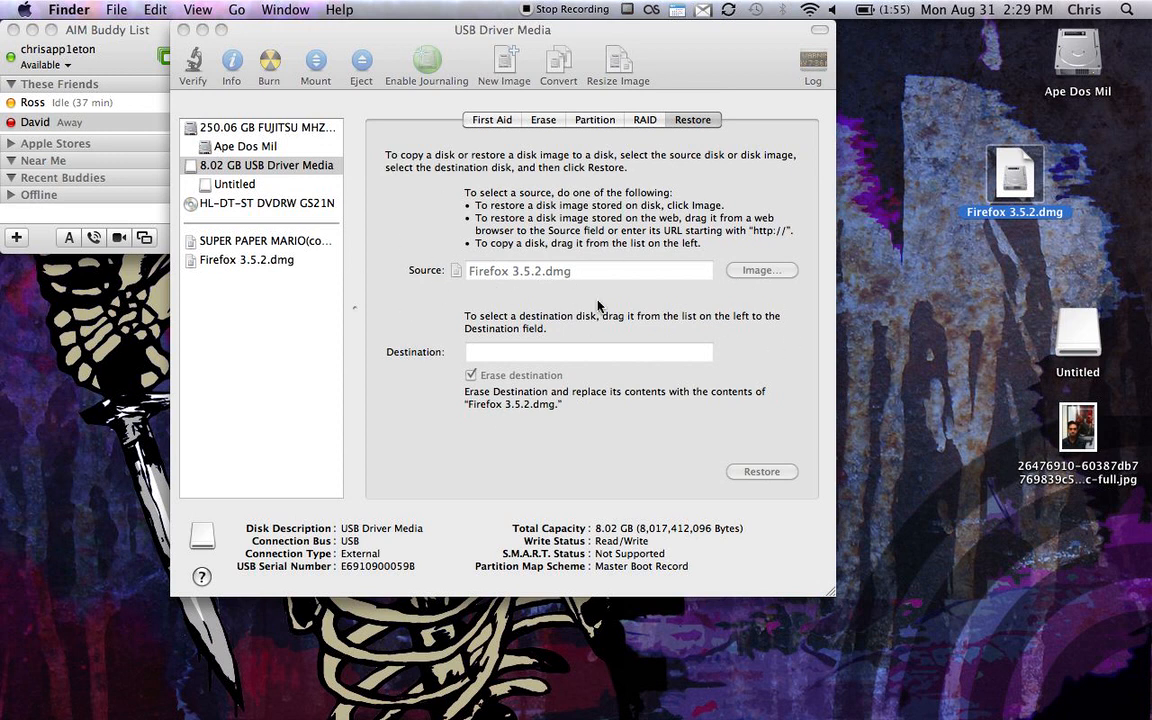
pyautogui.moveTo(612, 380)
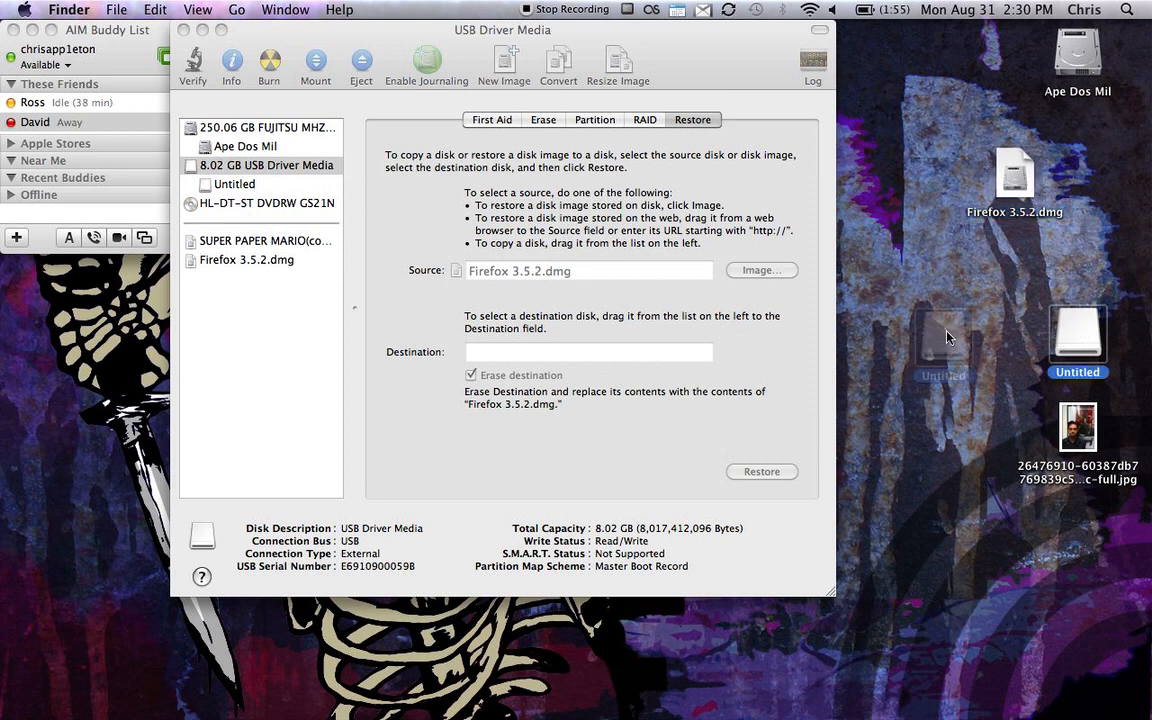
# Make the Untitled volume the restore destination, keeping Erase destination checked.
pyautogui.moveTo(1078, 336); pyautogui.dragTo(588, 352)
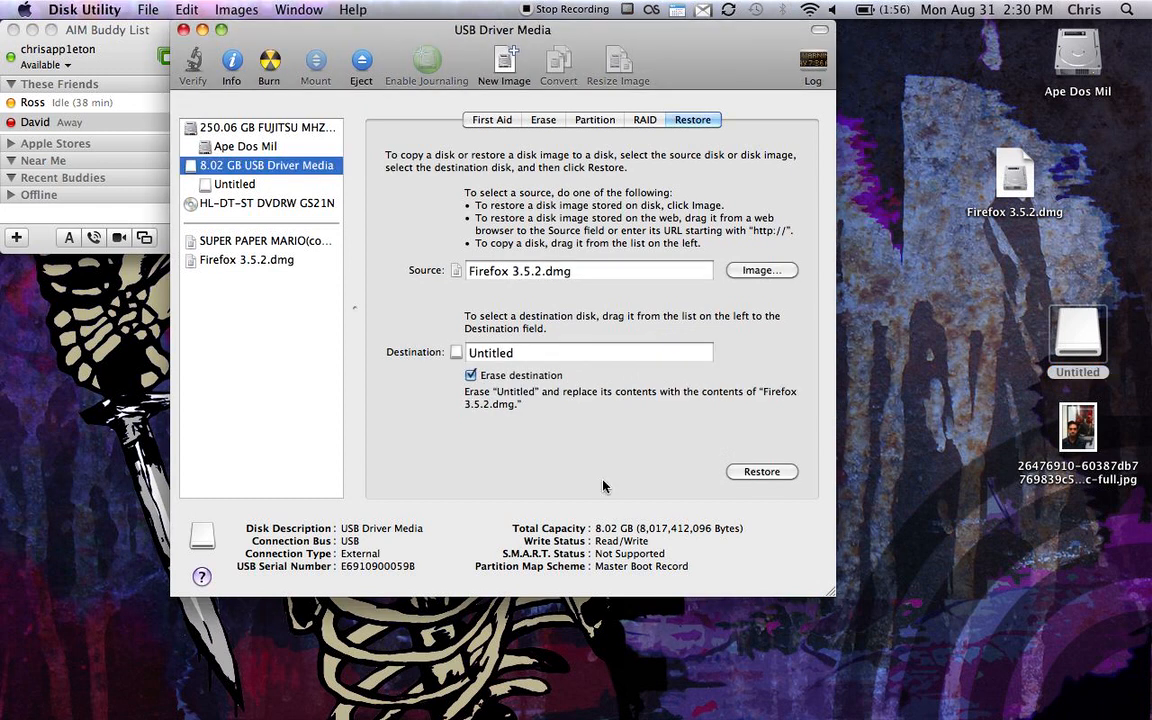
pyautogui.moveTo(652, 396)
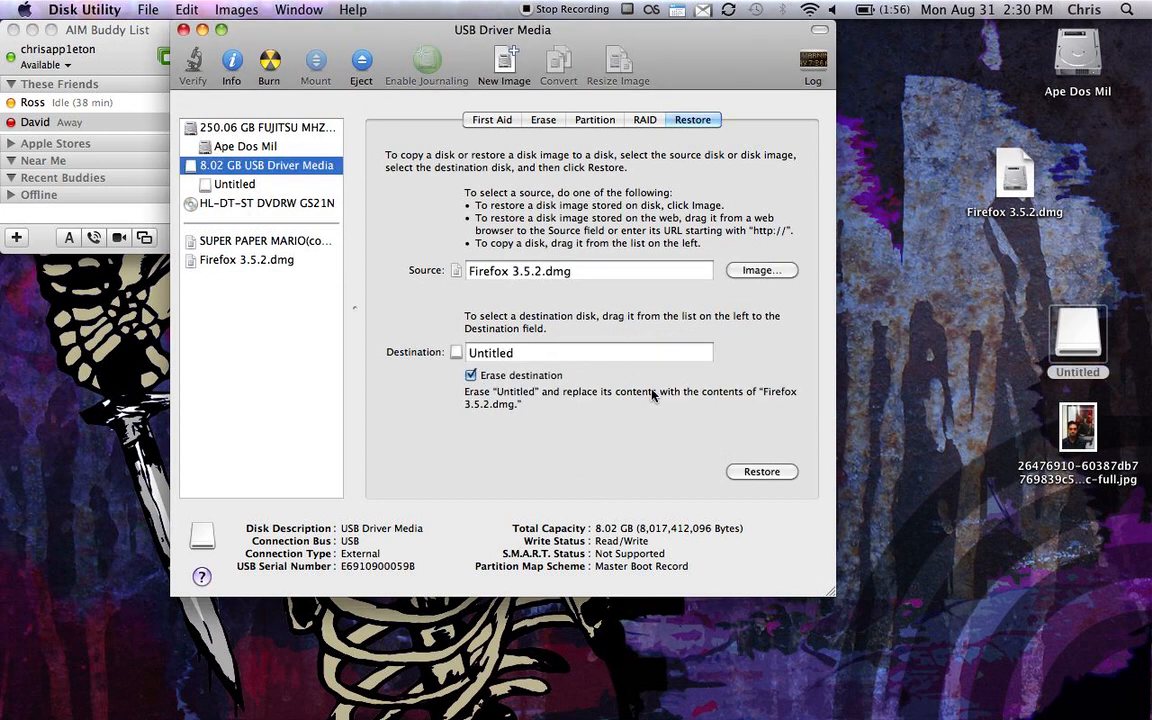
pyautogui.moveTo(640, 490)
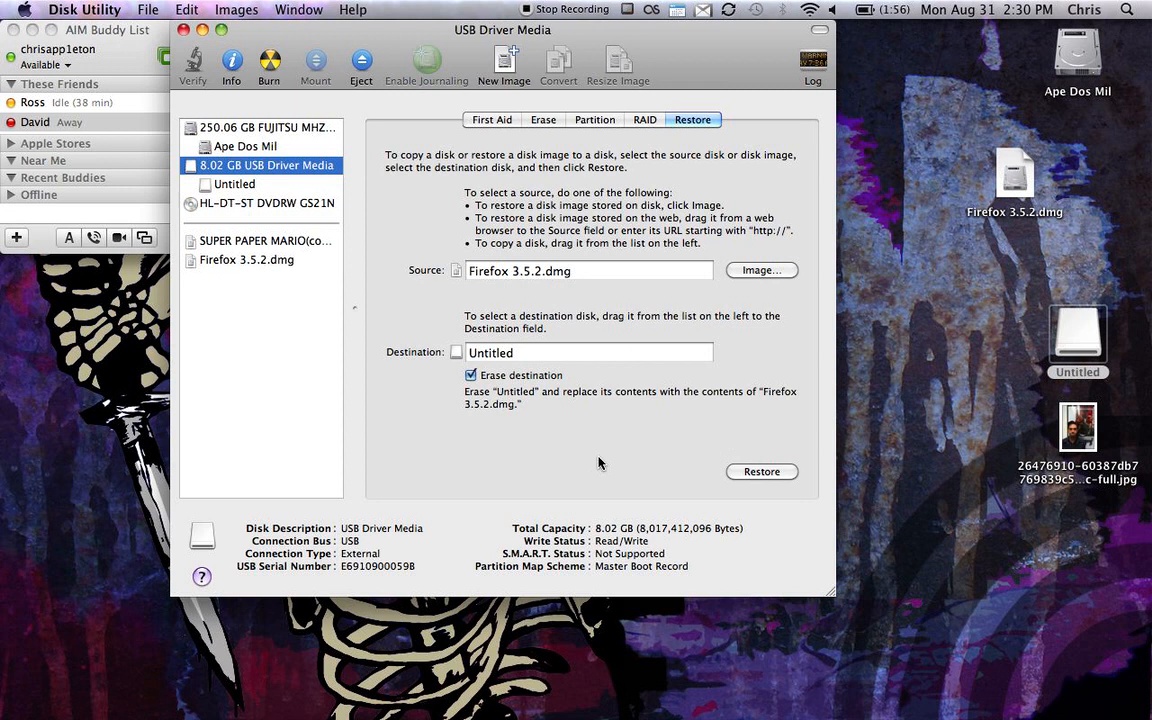
pyautogui.moveTo(616, 450)
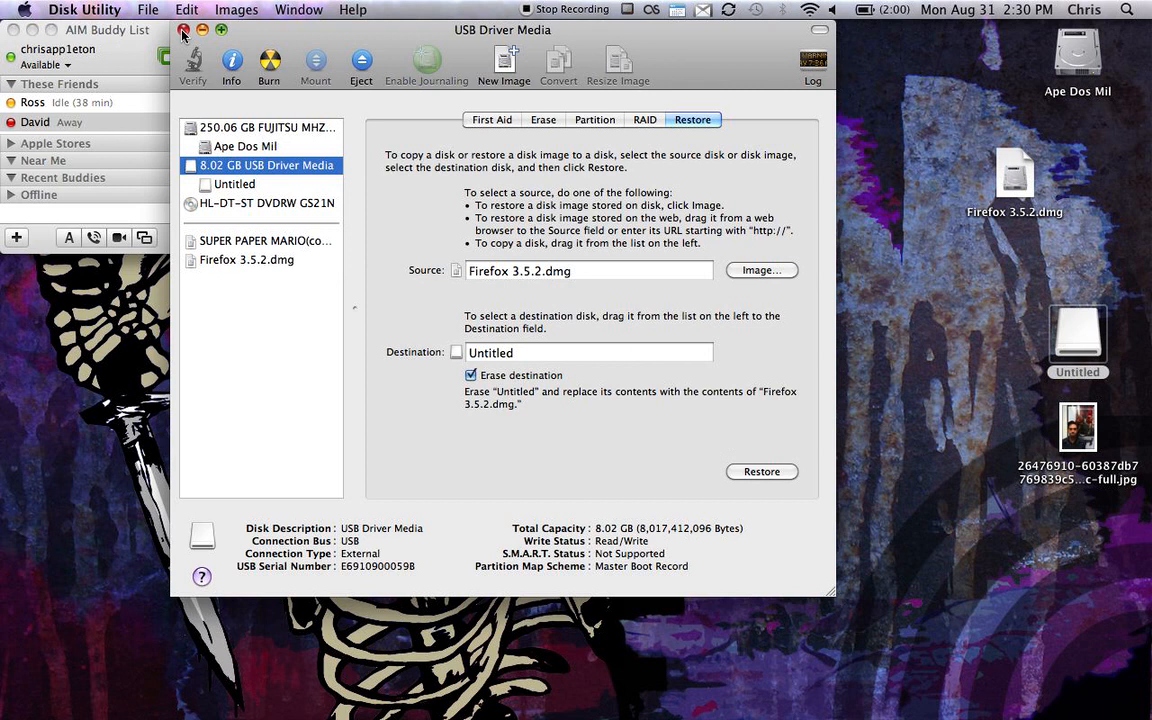
# Close the Disk Utility window without starting the restore.
pyautogui.click(184, 30)
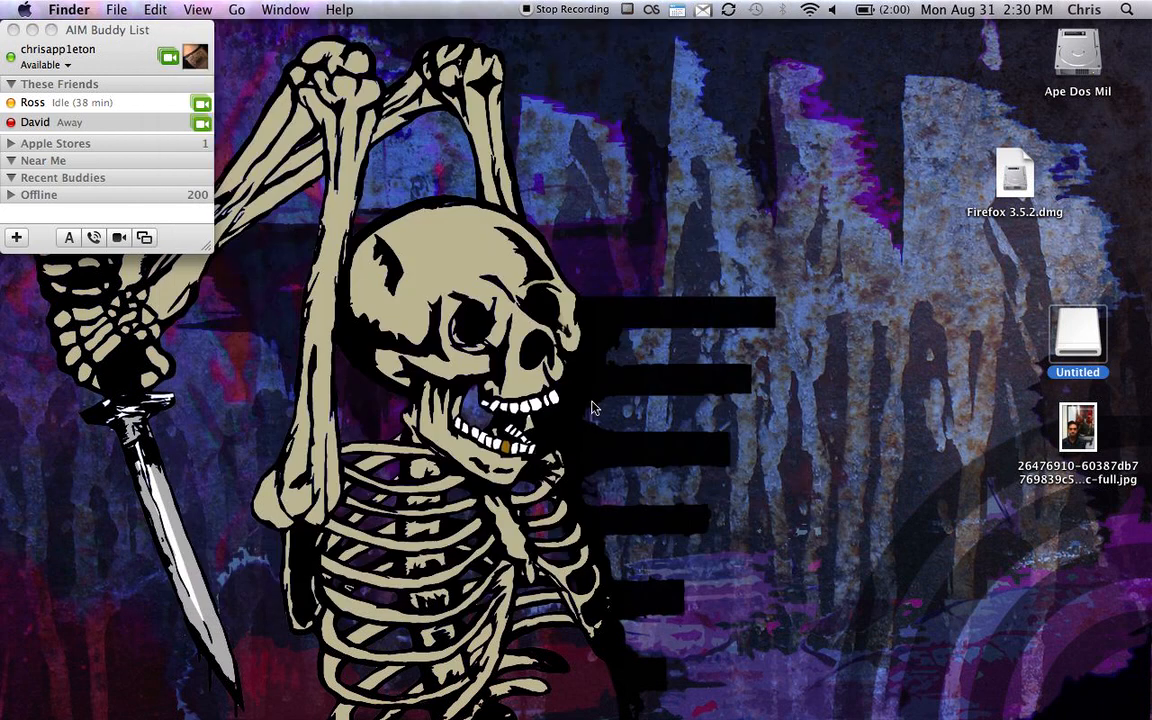
pyautogui.moveTo(530, 8)
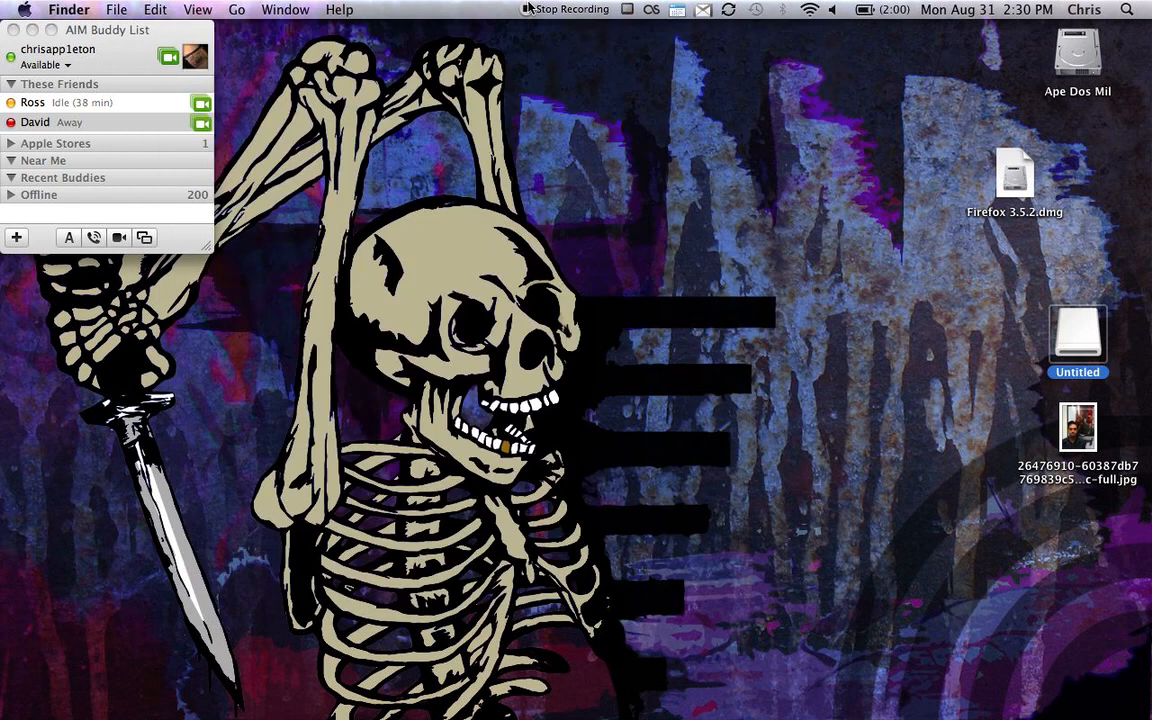